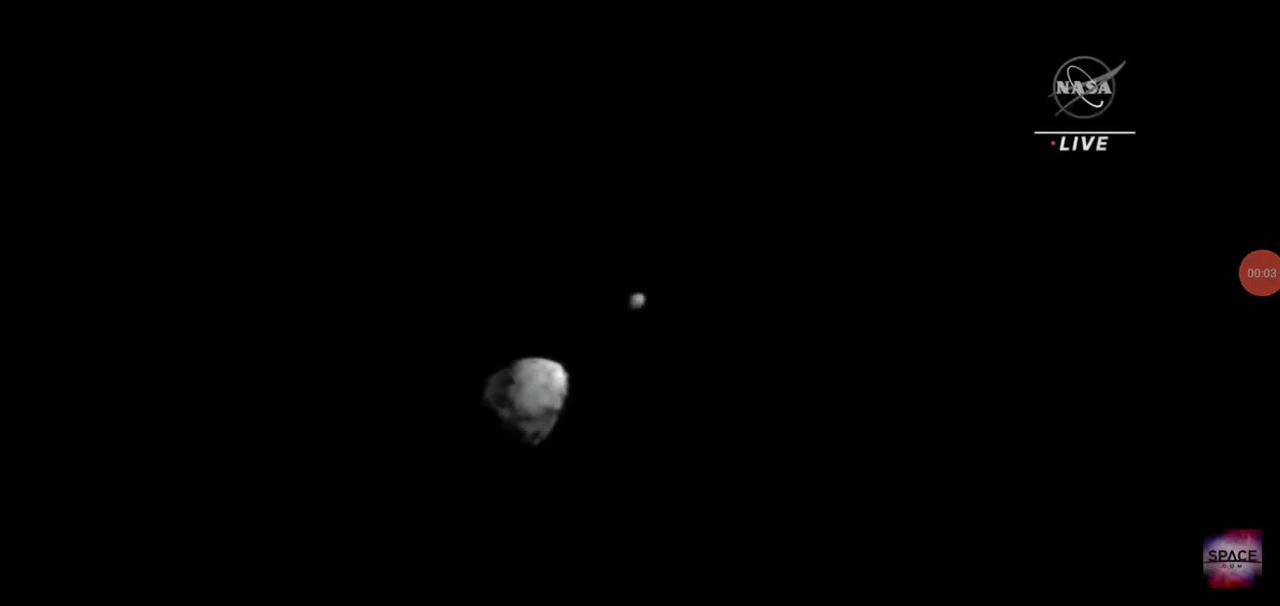
Pause the DART moonlet impact press conference video at its start
left_click(640, 303)
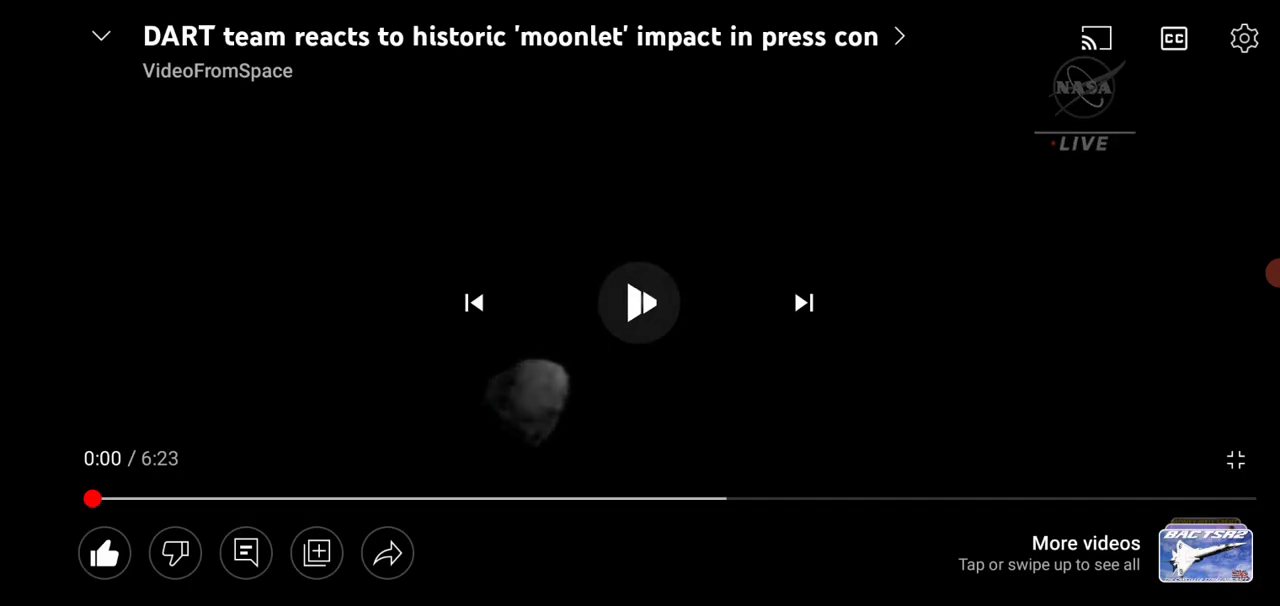
Resume the DART press conference video, letting it play to 0:36
left_click(639, 303)
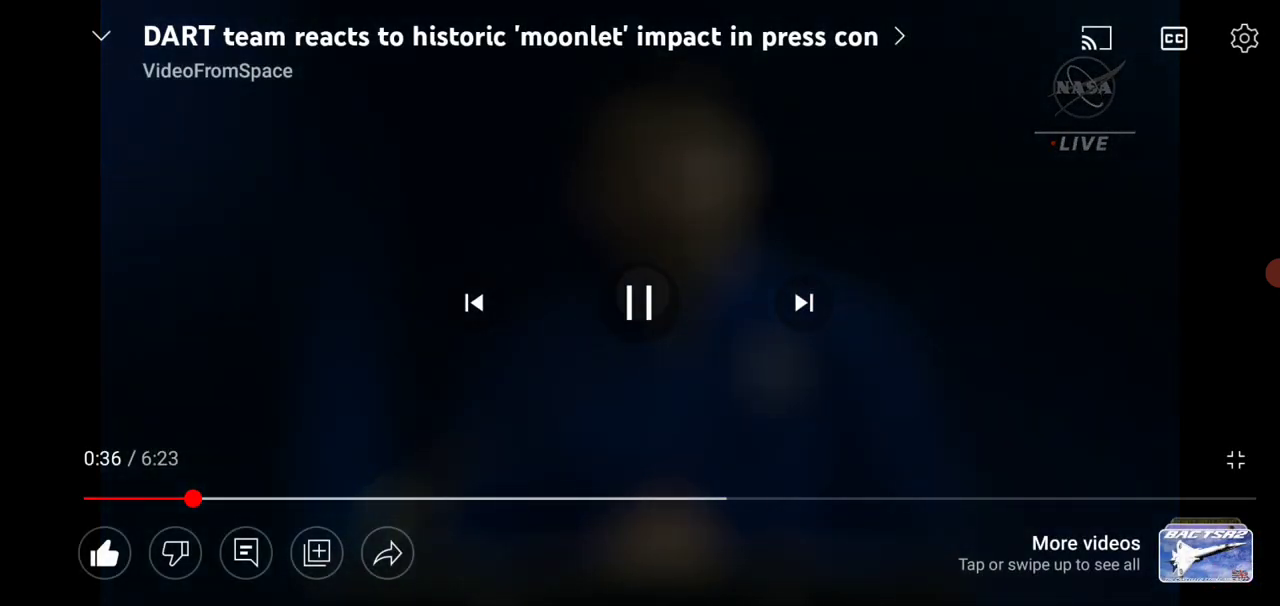
Pause on the asteroid footage and scrub the seek bar to around 0:29–0:33
left_click(640, 303)
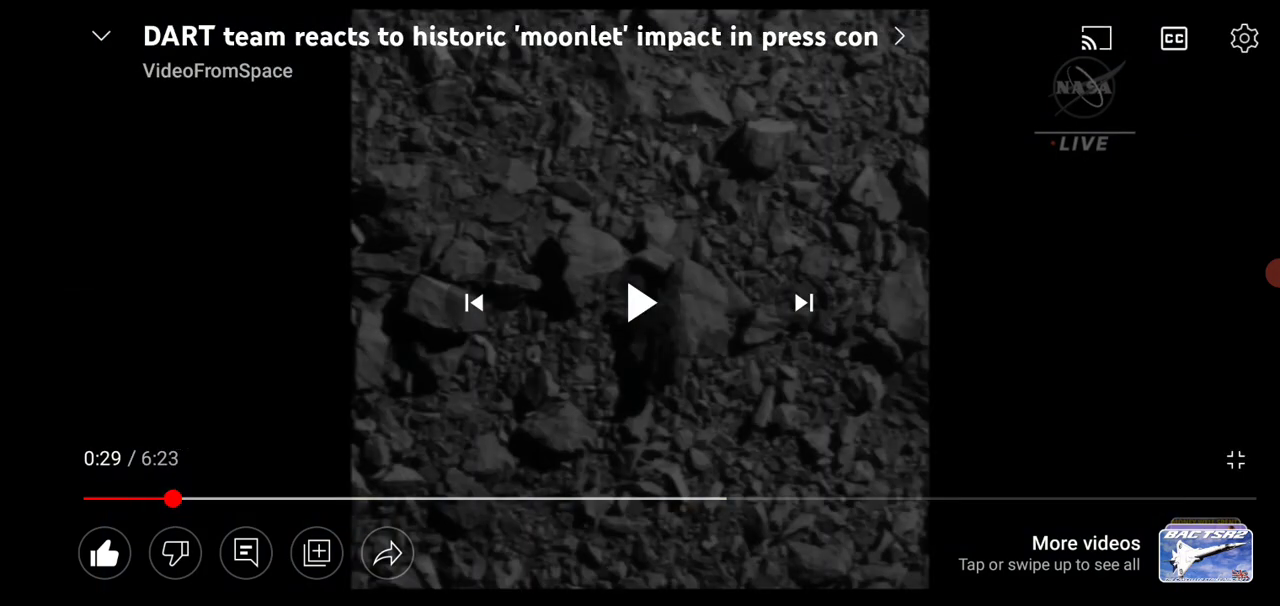
left_click_drag(172, 498, 186, 498)
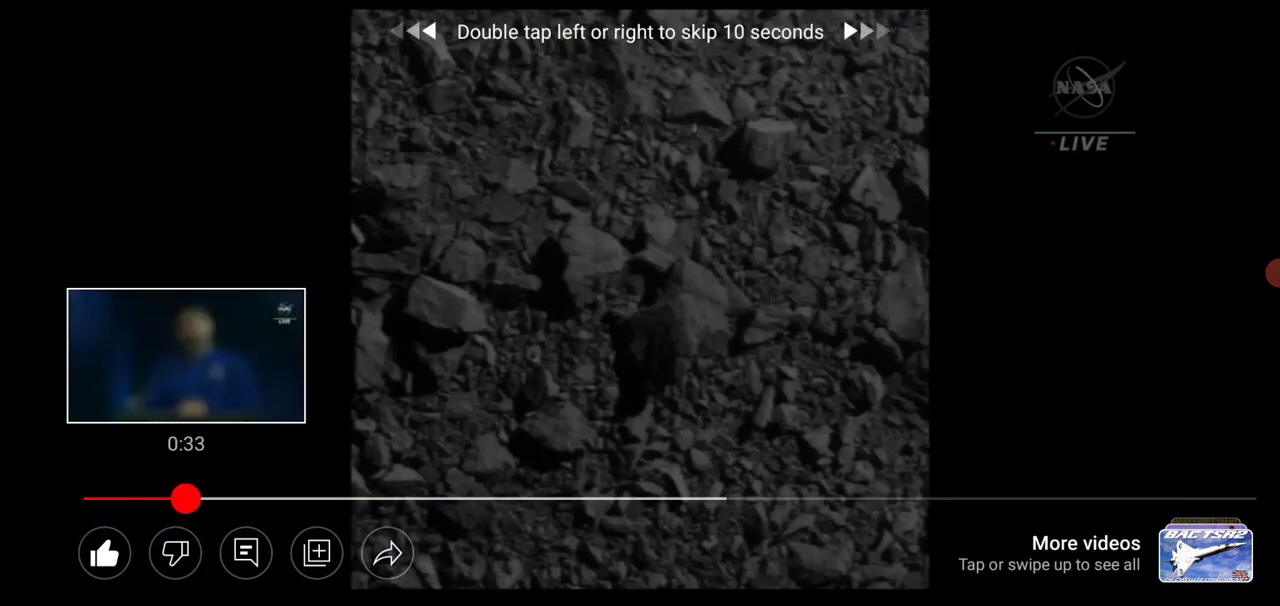